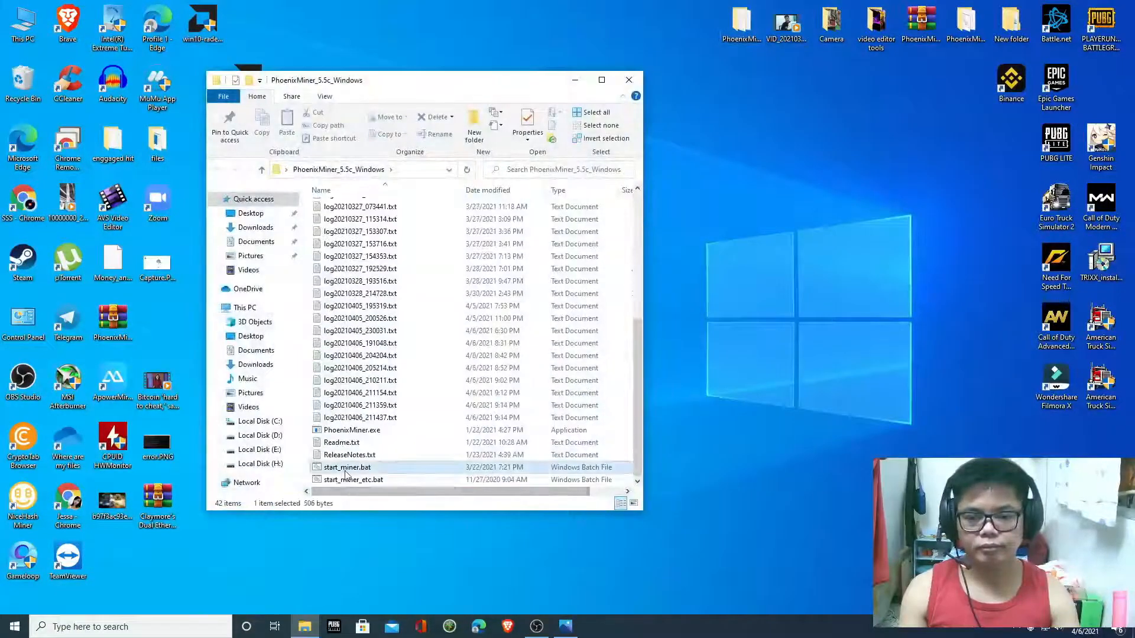
Run start_miner.bat and watch the output reach the clSetKernelArg (-48) fatal error and restarts
double_click(345, 467)
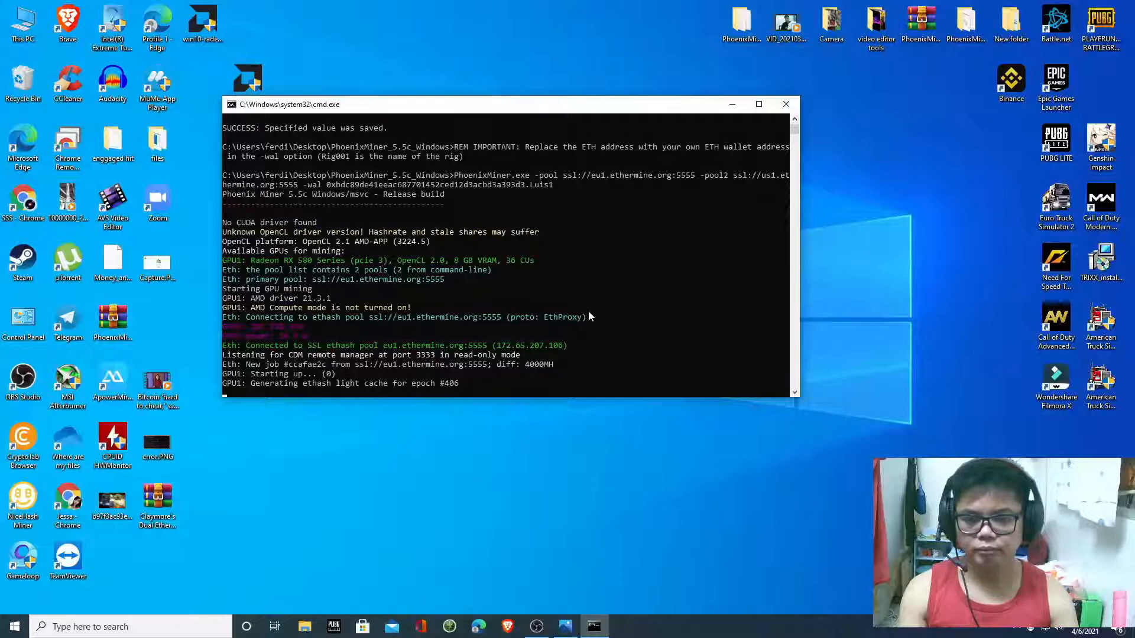
scroll("down", 3)
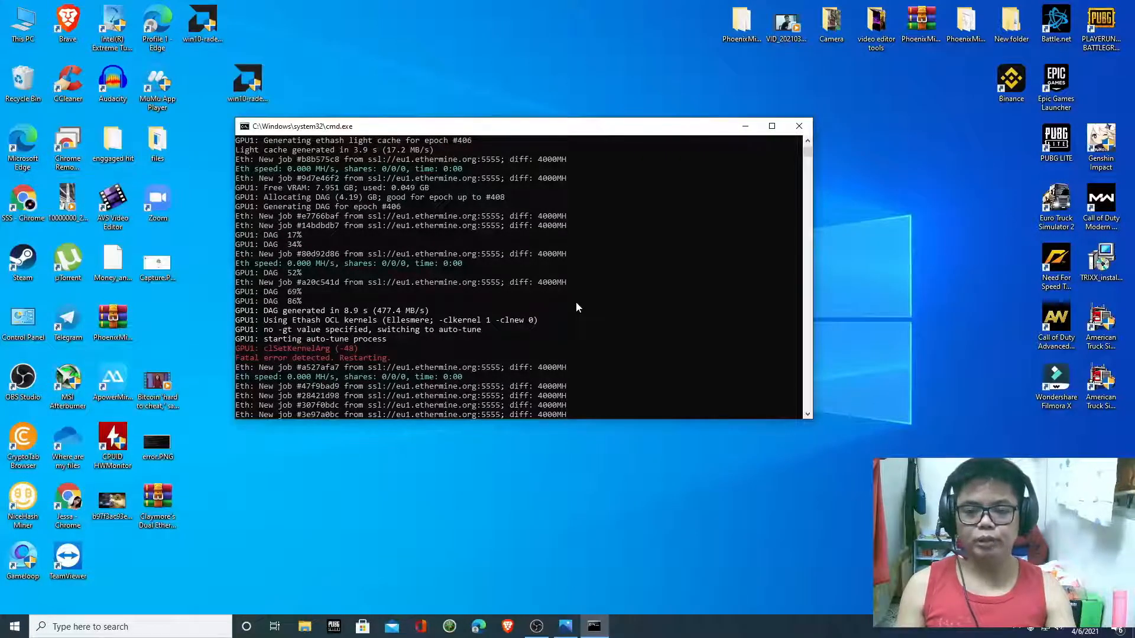
mouse_move(299, 355)
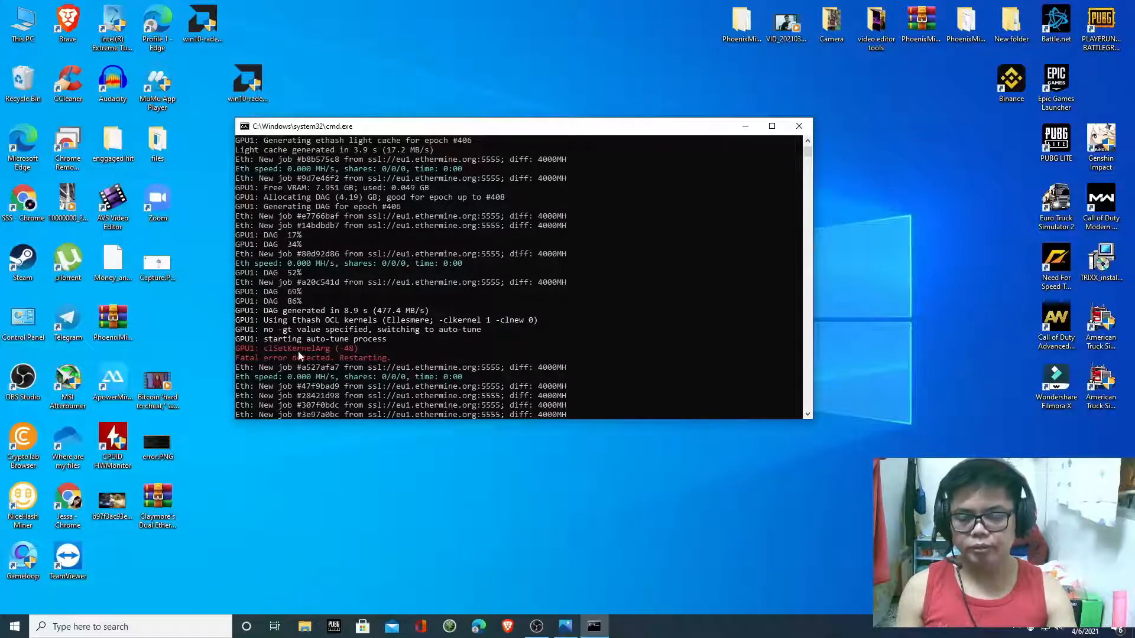
mouse_move(382, 360)
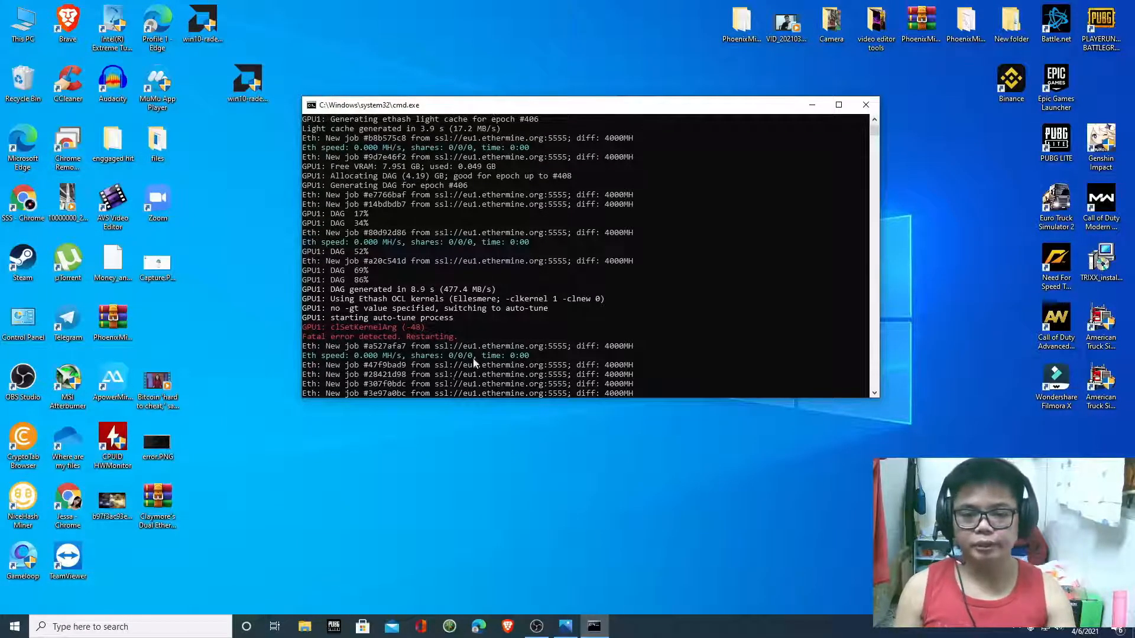
mouse_move(804, 378)
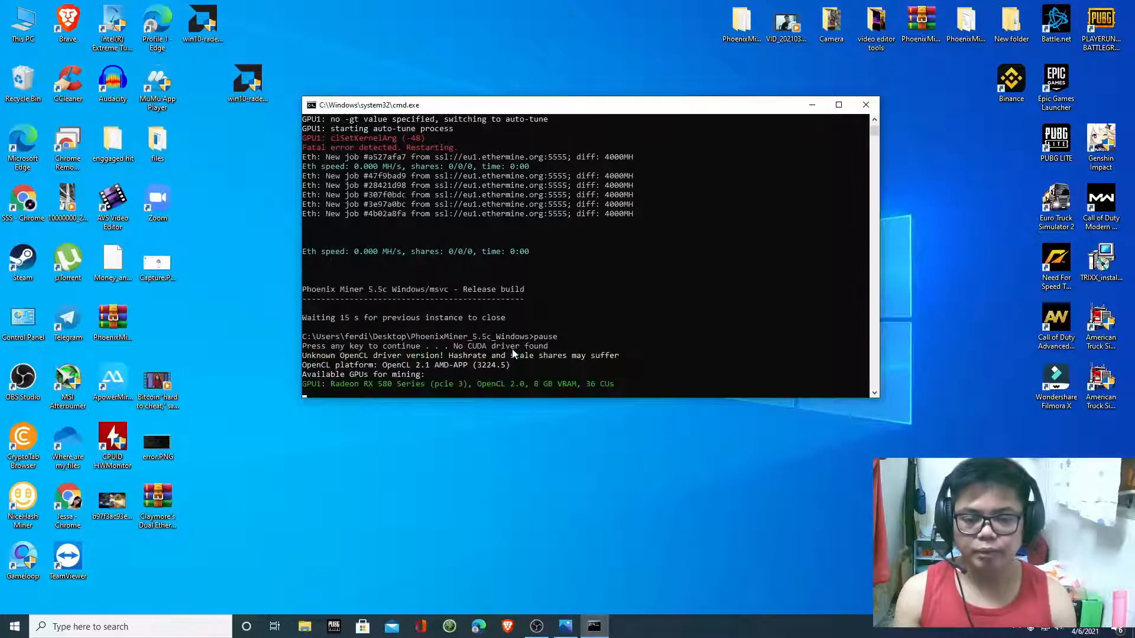
scroll("down", 3)
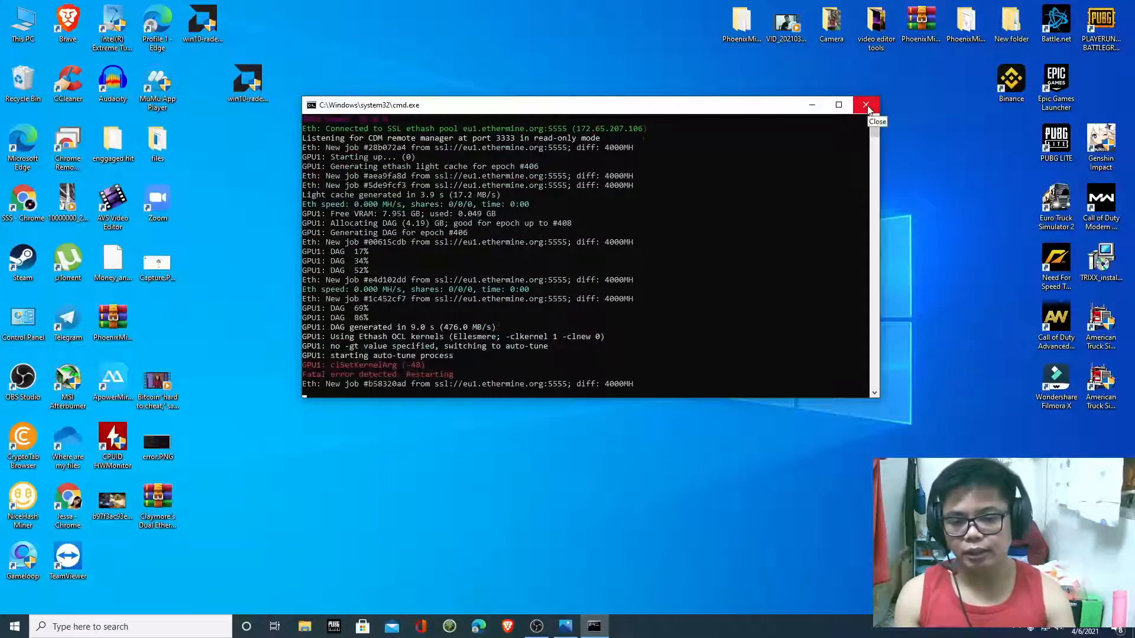
Close the failing miner and confirm AMD Radeon Software reports driver 21.3.1, then close it
left_click(866, 105)
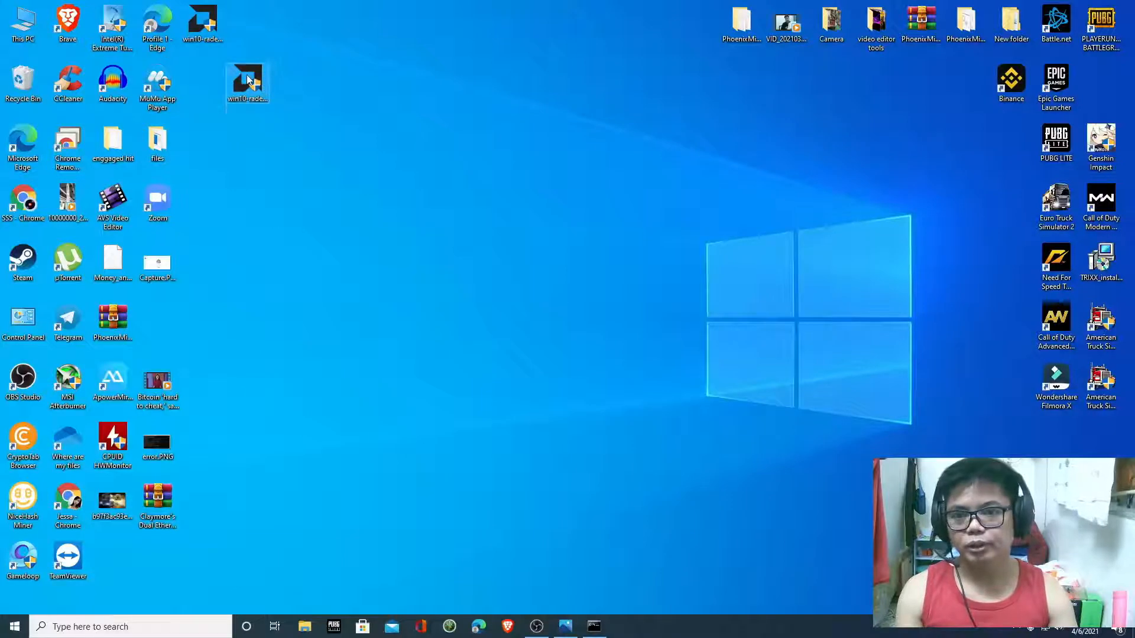
right_click(478, 217)
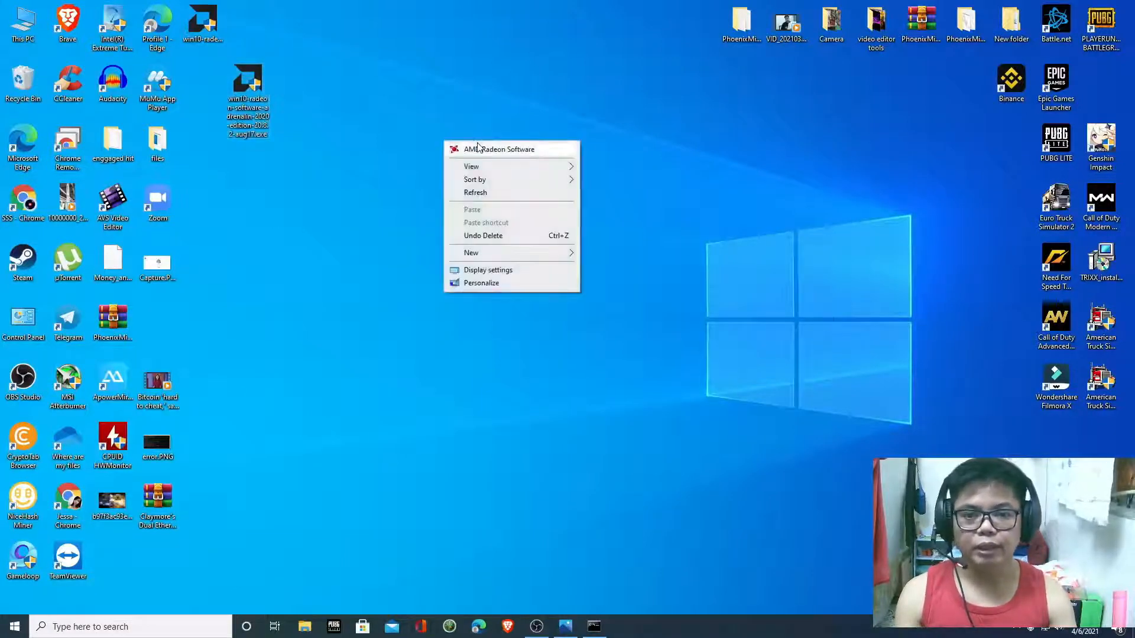
left_click(498, 149)
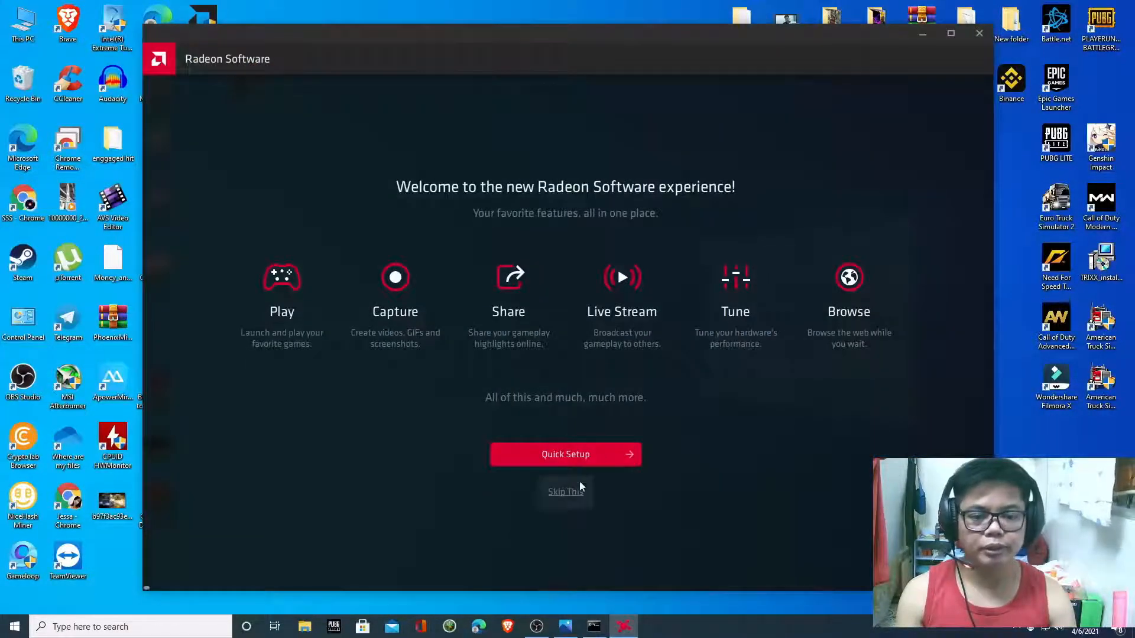
left_click(565, 491)
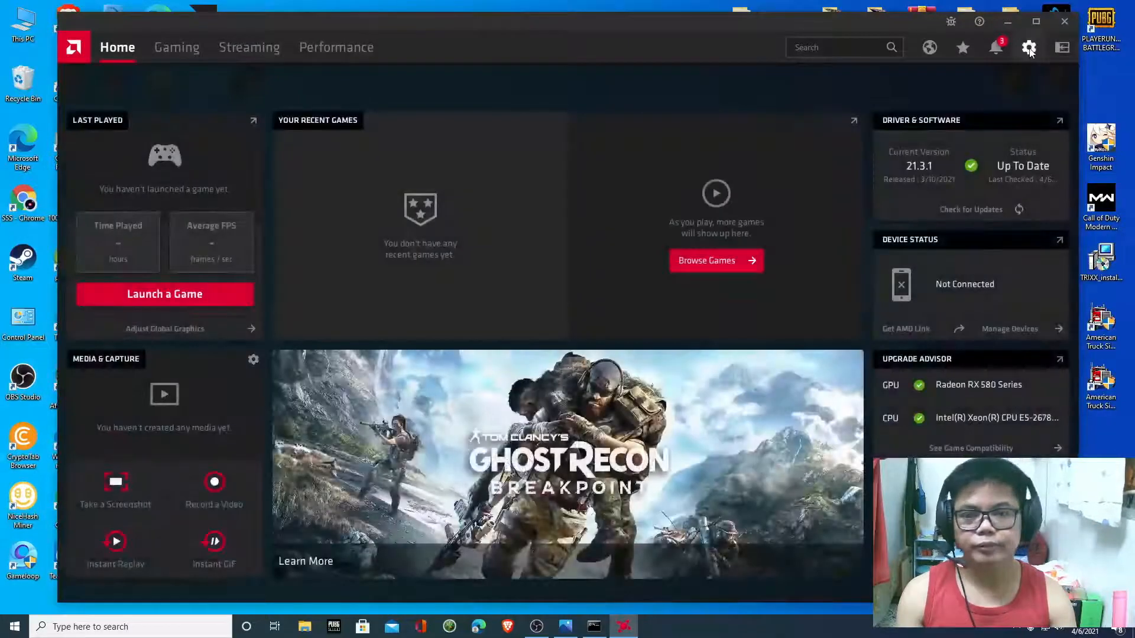
left_click(1029, 47)
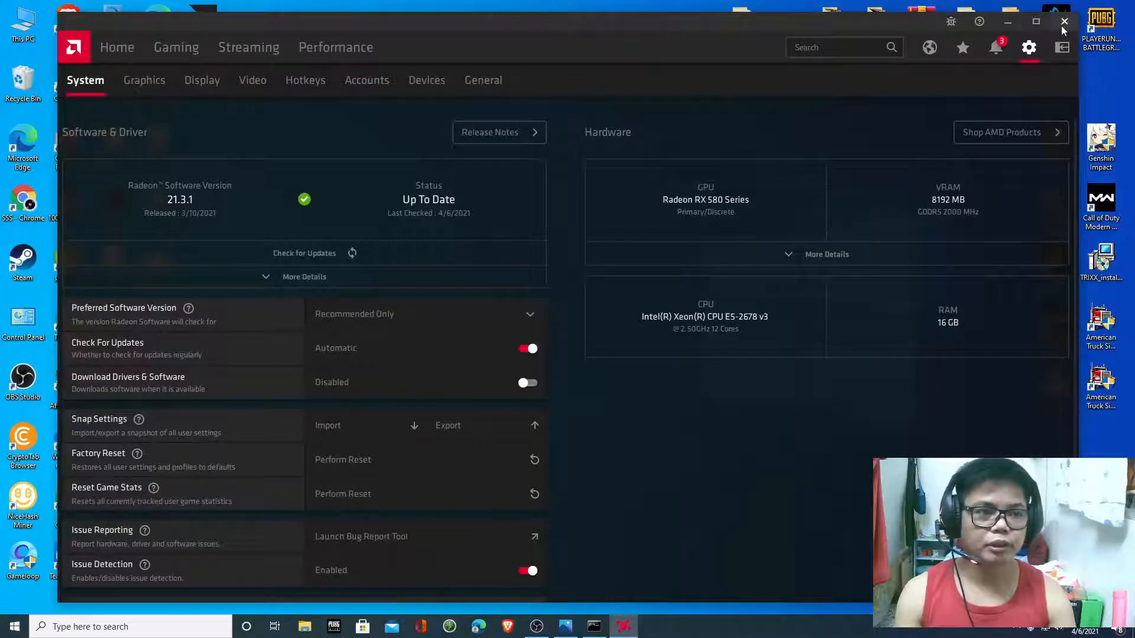
left_click(1064, 23)
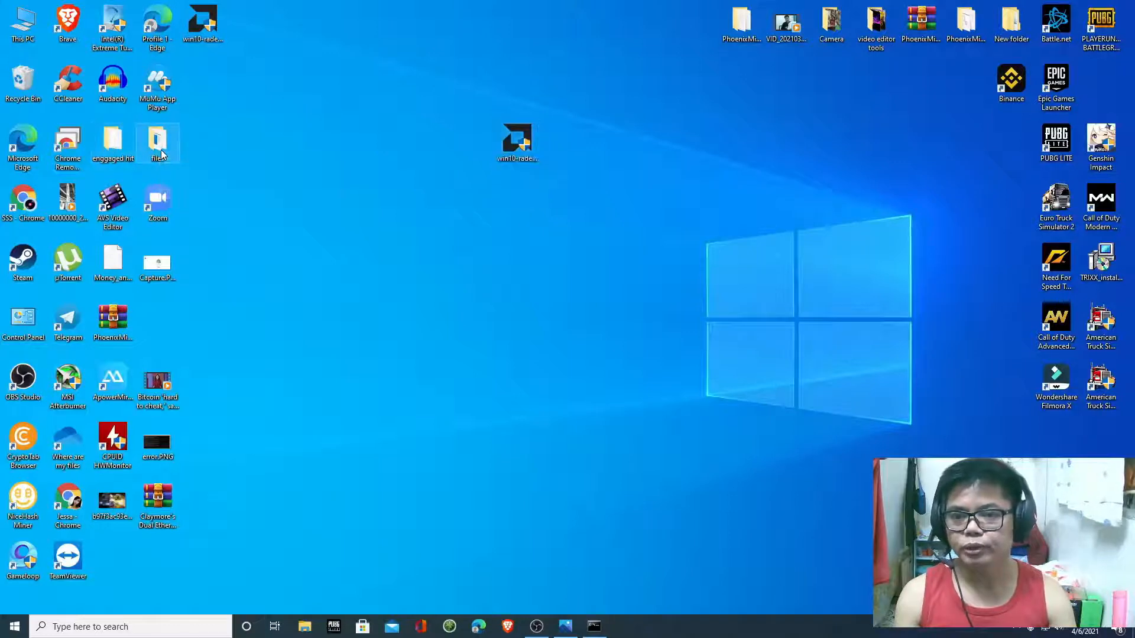
Launch Display Driver Uninstaller from the files > DDU v18.0.3.6 folder
double_click(157, 142)
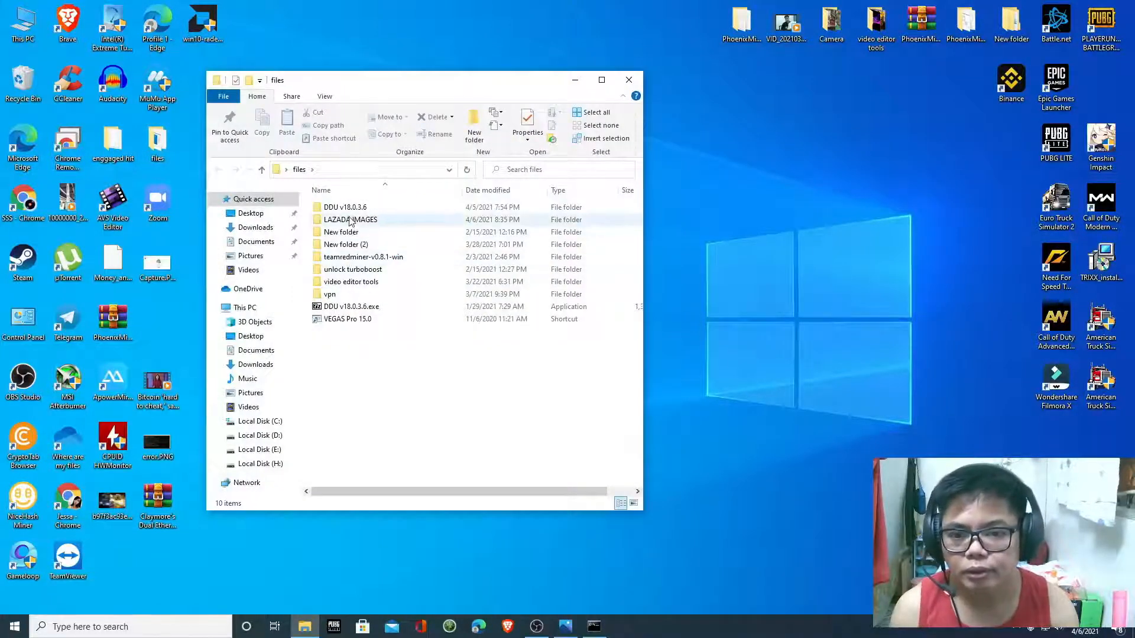
double_click(345, 207)
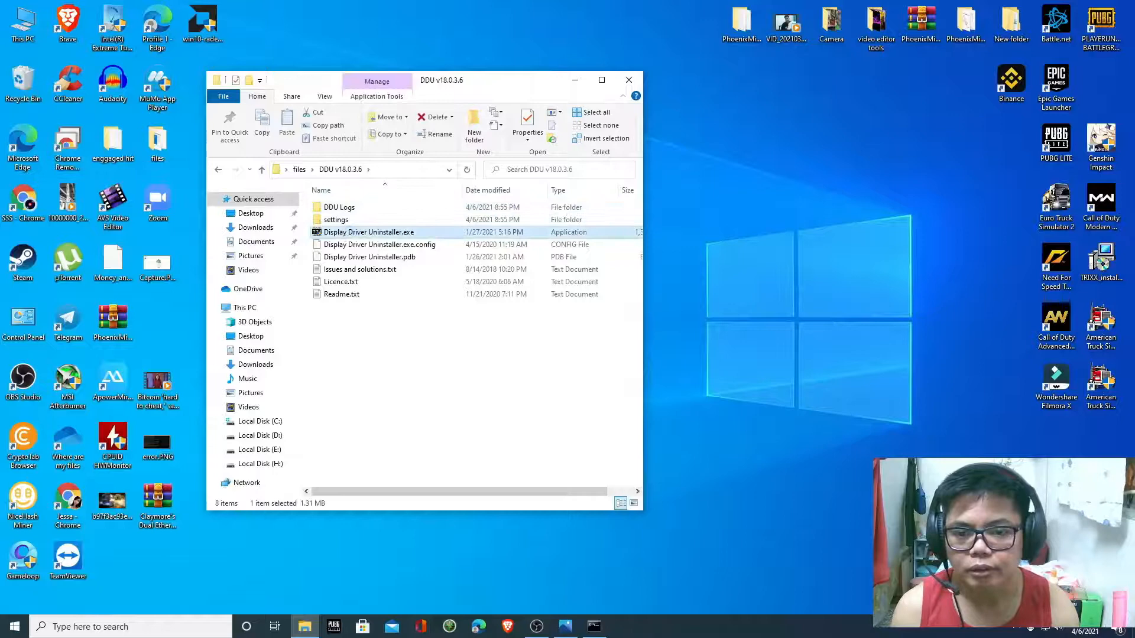
double_click(368, 231)
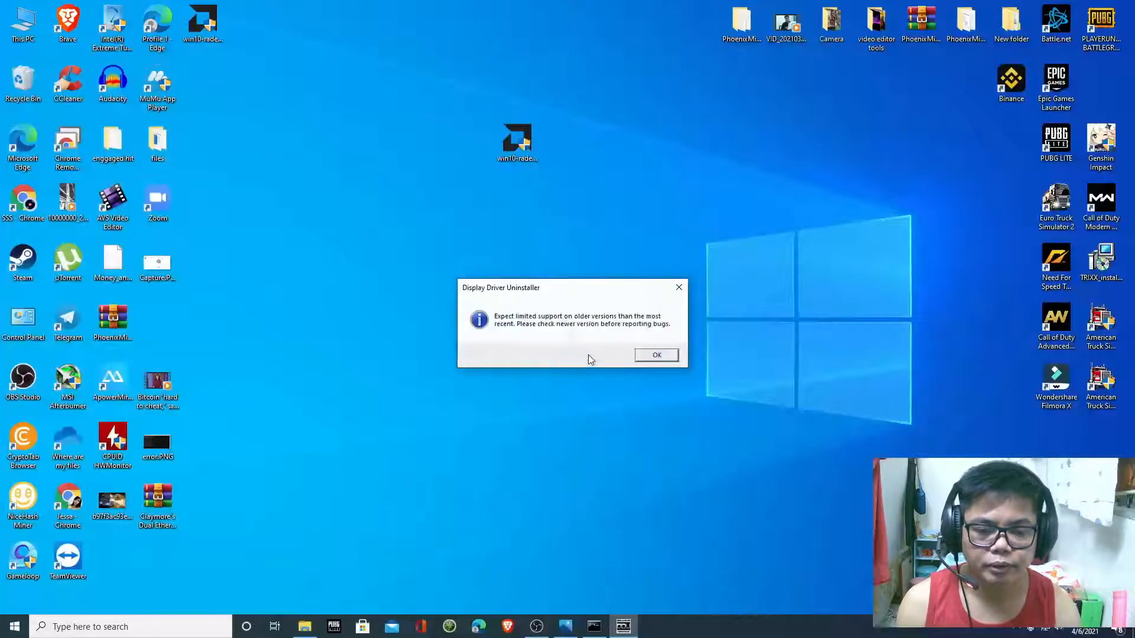
Dismiss the old-version and update prompts, then select GPU as the device type
left_click(656, 355)
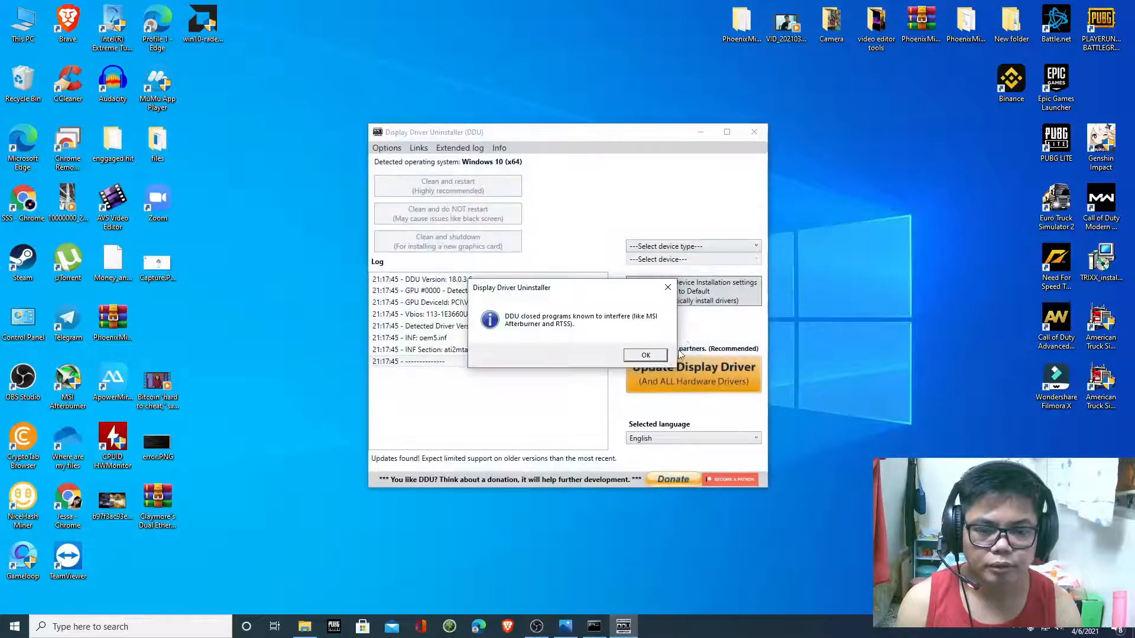
left_click(644, 354)
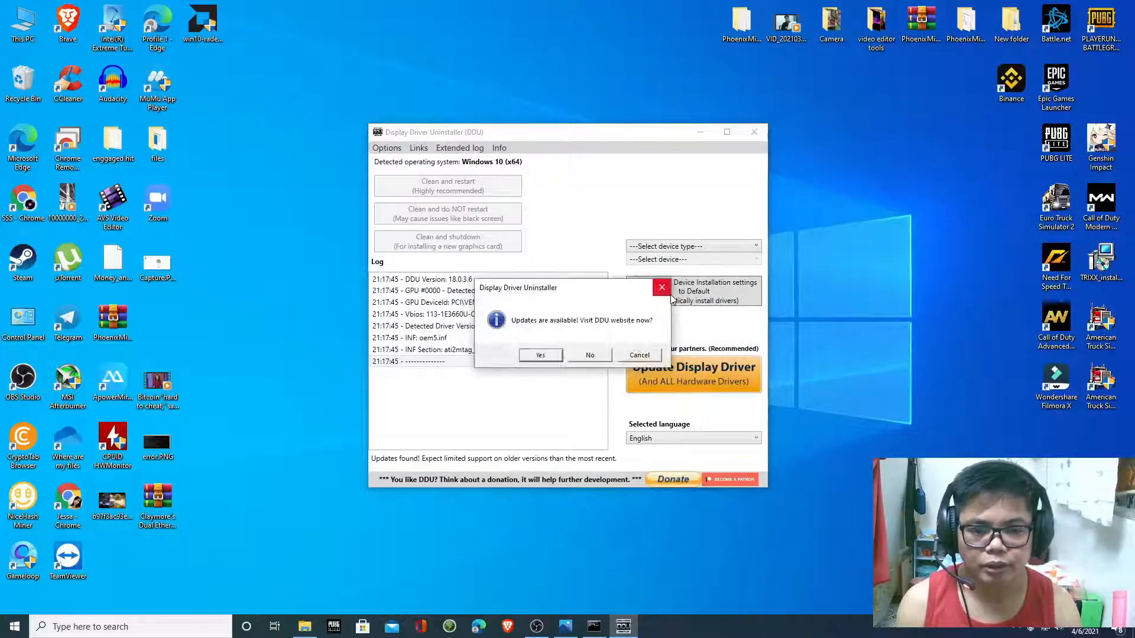
left_click(590, 355)
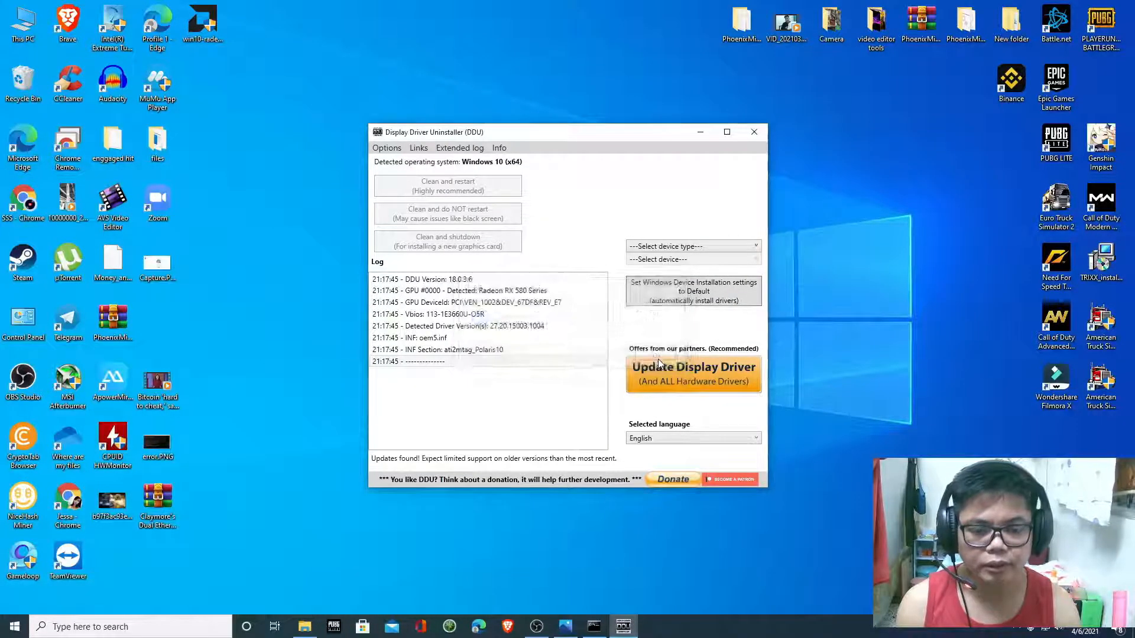
left_click(692, 246)
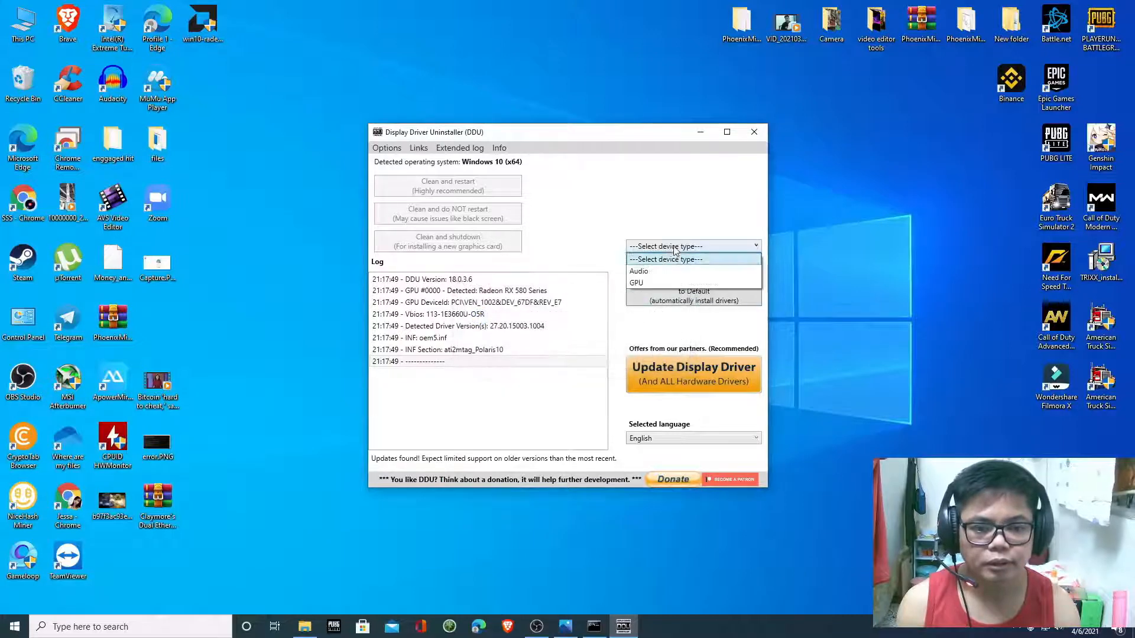
left_click(636, 282)
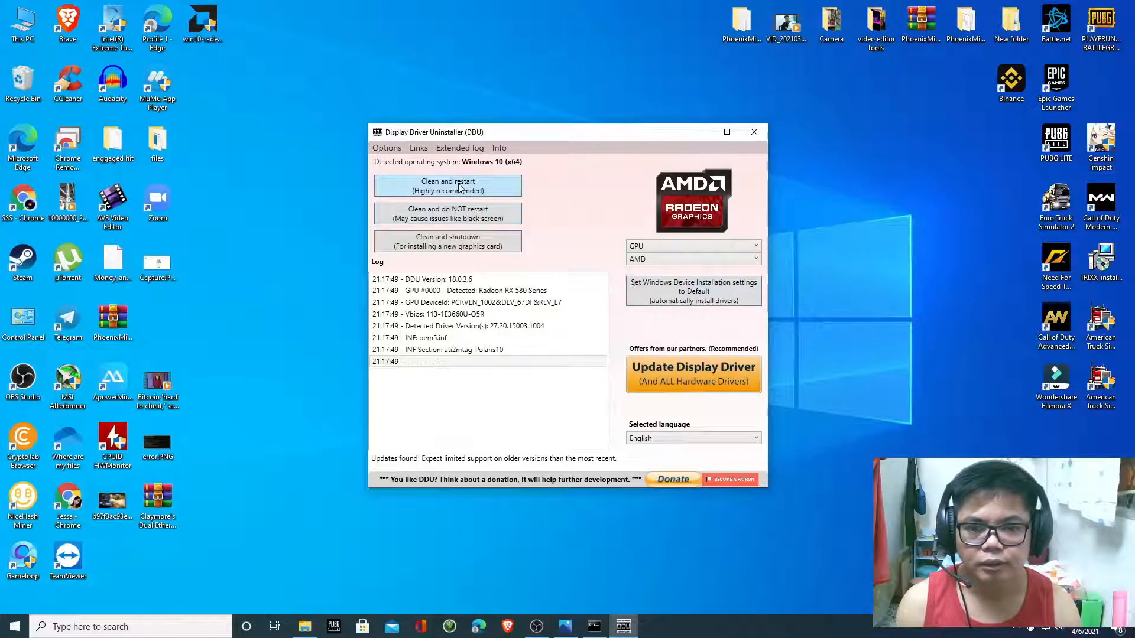
Start 'Clean and restart (Highly recommended)' to remove the AMD driver and reboot
left_click(448, 185)
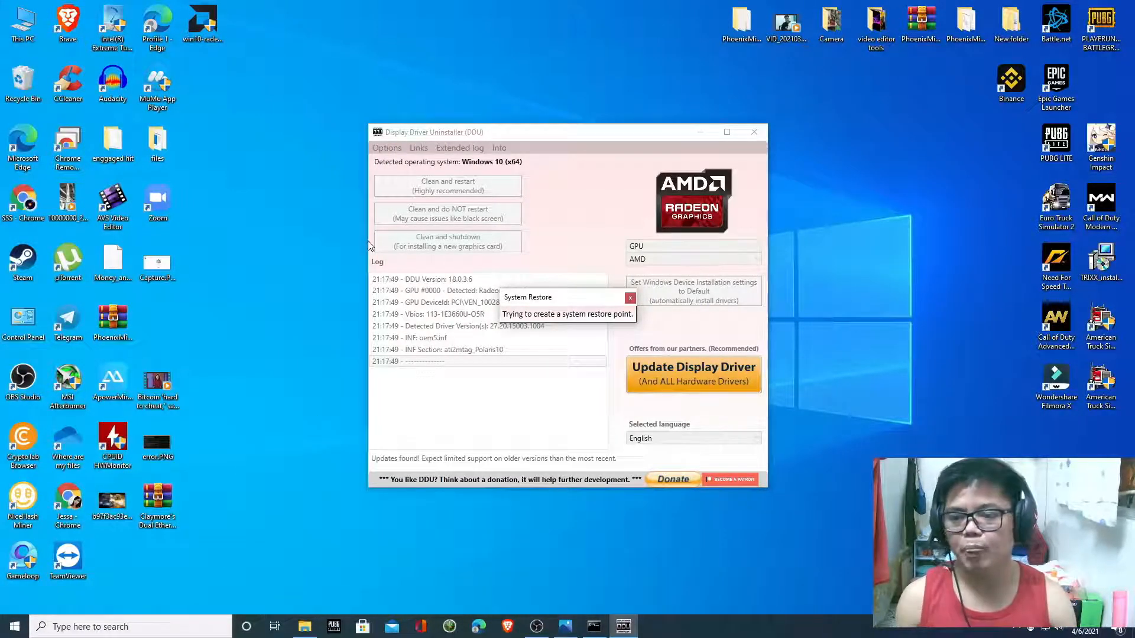
mouse_move(253, 120)
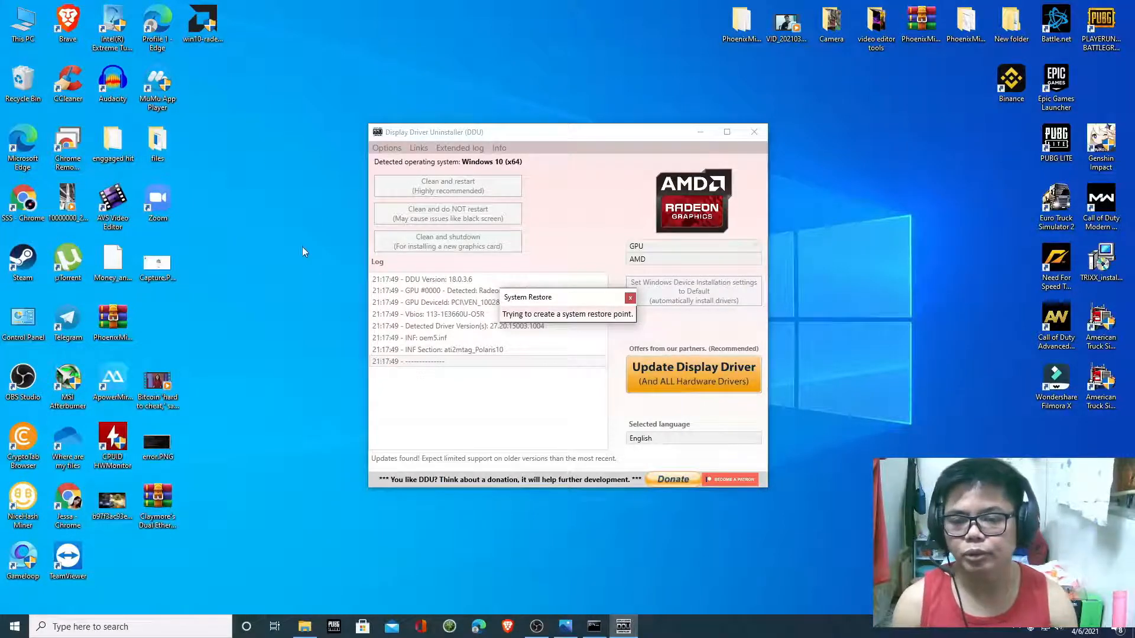
mouse_move(264, 167)
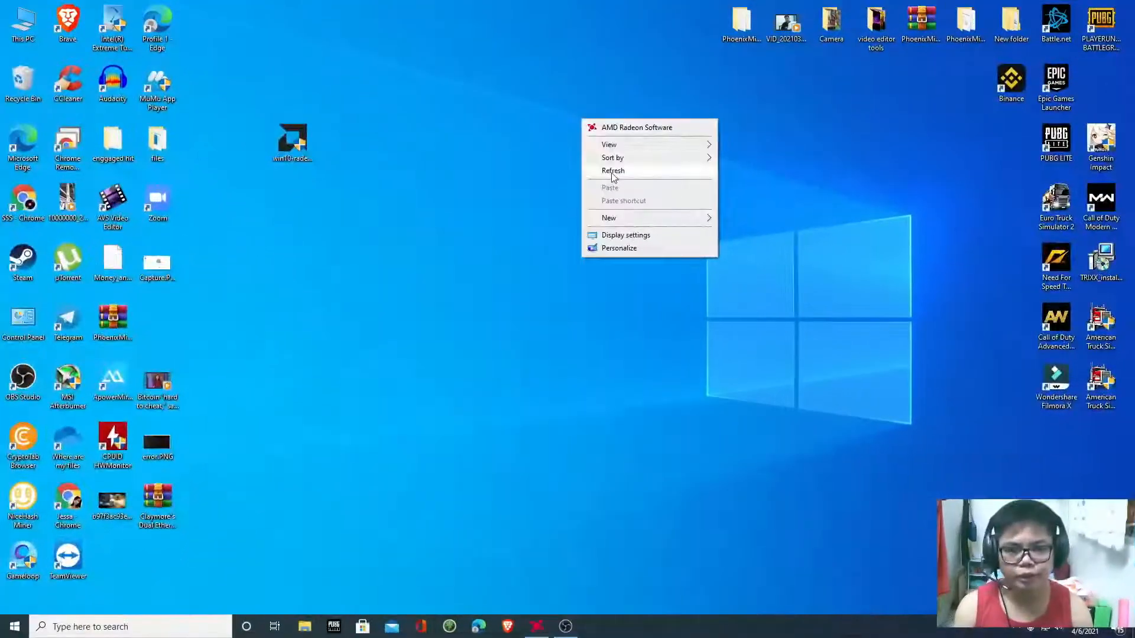
Check that GPU Workload in Radeon graphics settings stays on Compute, then close the software
left_click(613, 170)
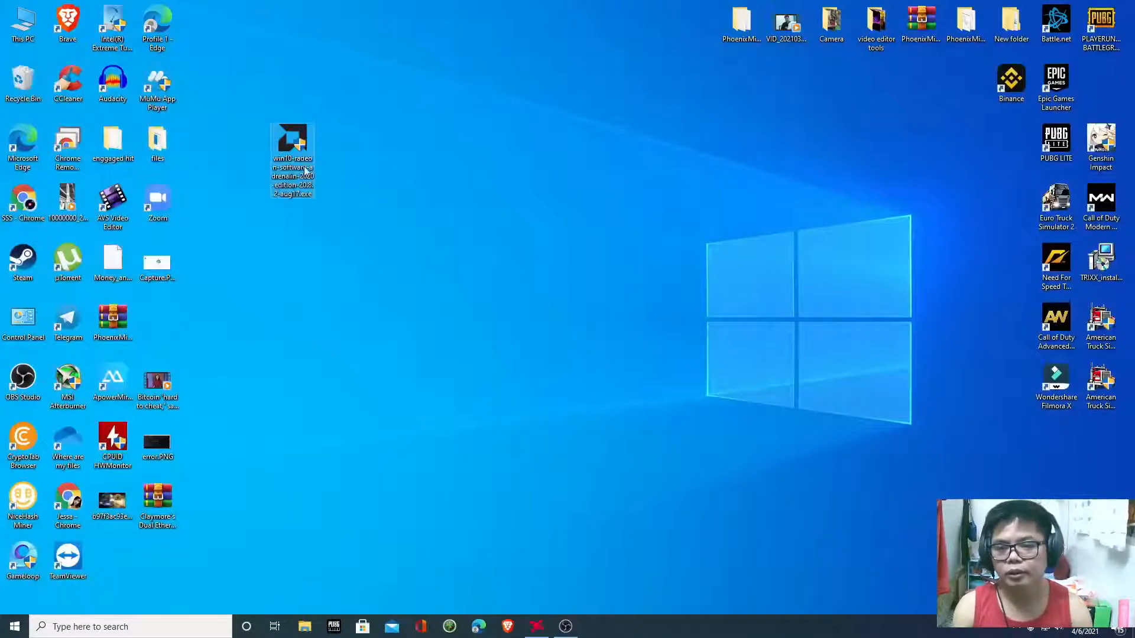
mouse_move(293, 174)
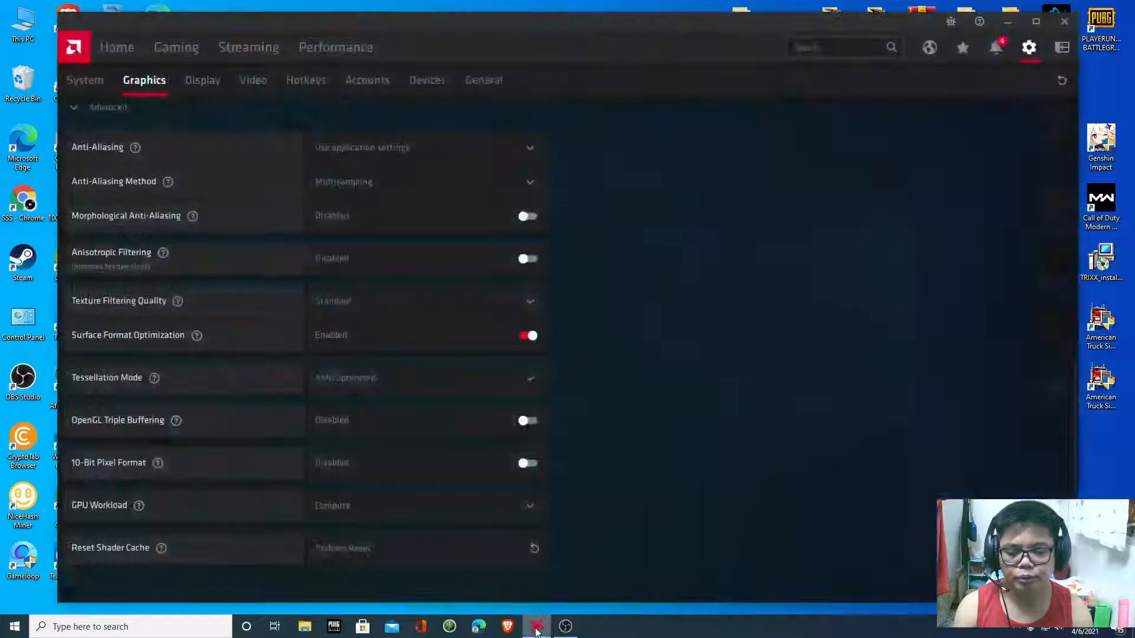
left_click(426, 506)
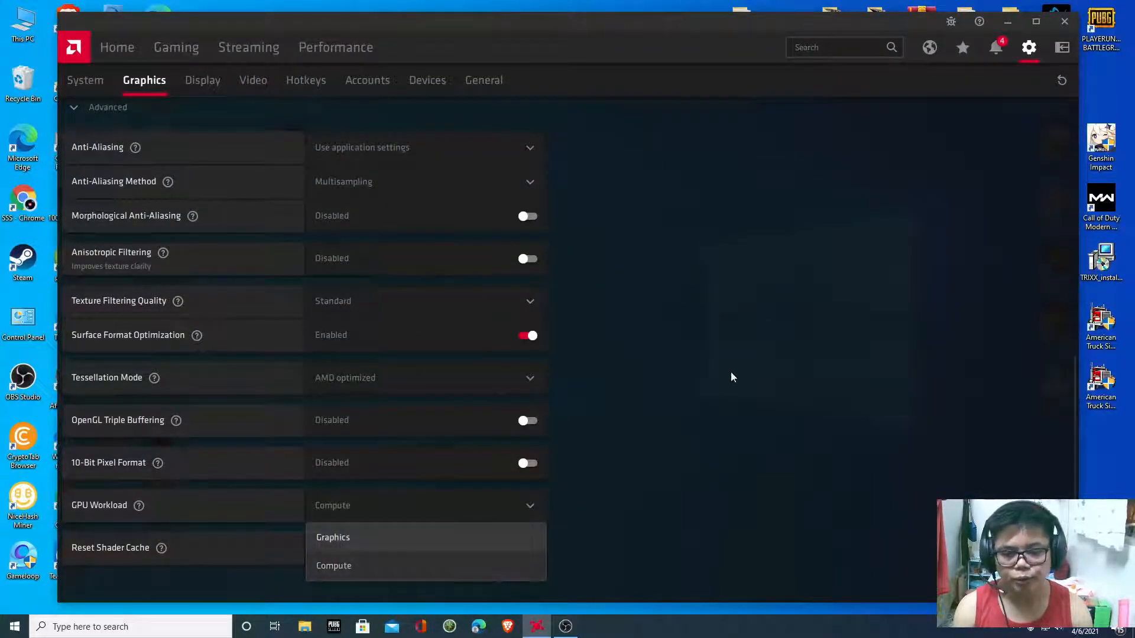
left_click(1063, 21)
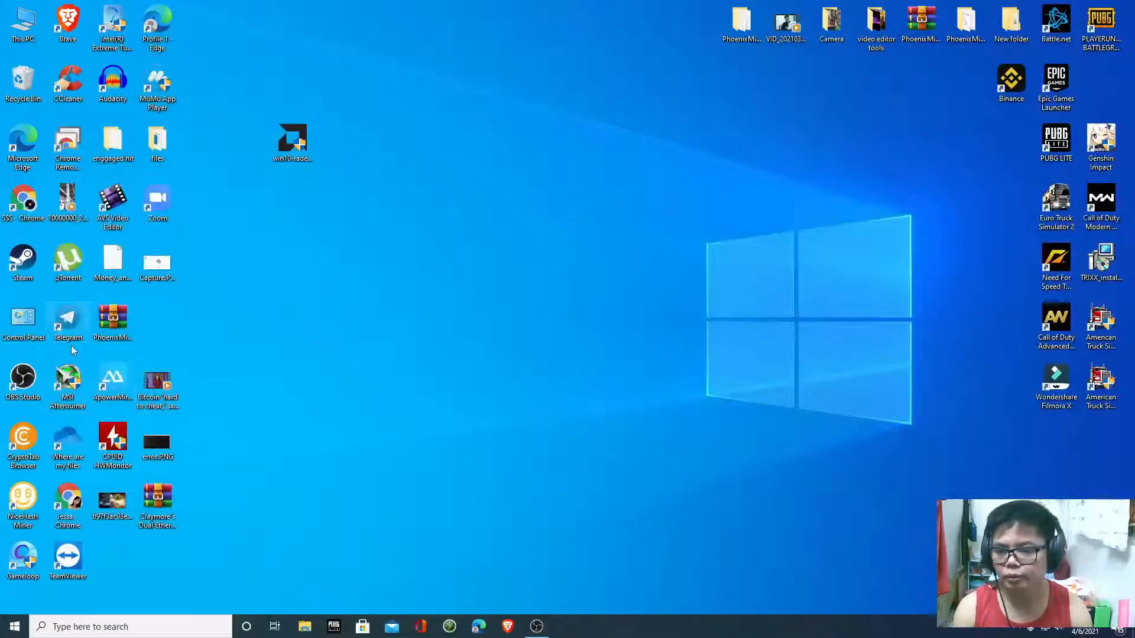
Launch MSI Afterburner and apply the saved 1145 MHz core / 2201 MHz memory overclock
double_click(68, 380)
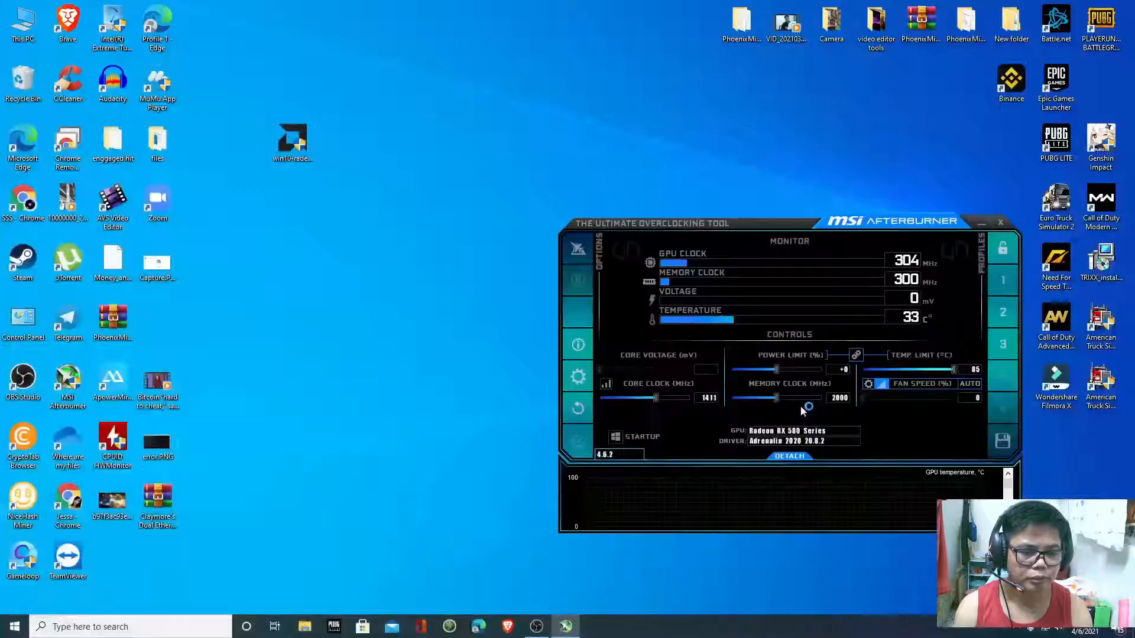
left_click(1002, 281)
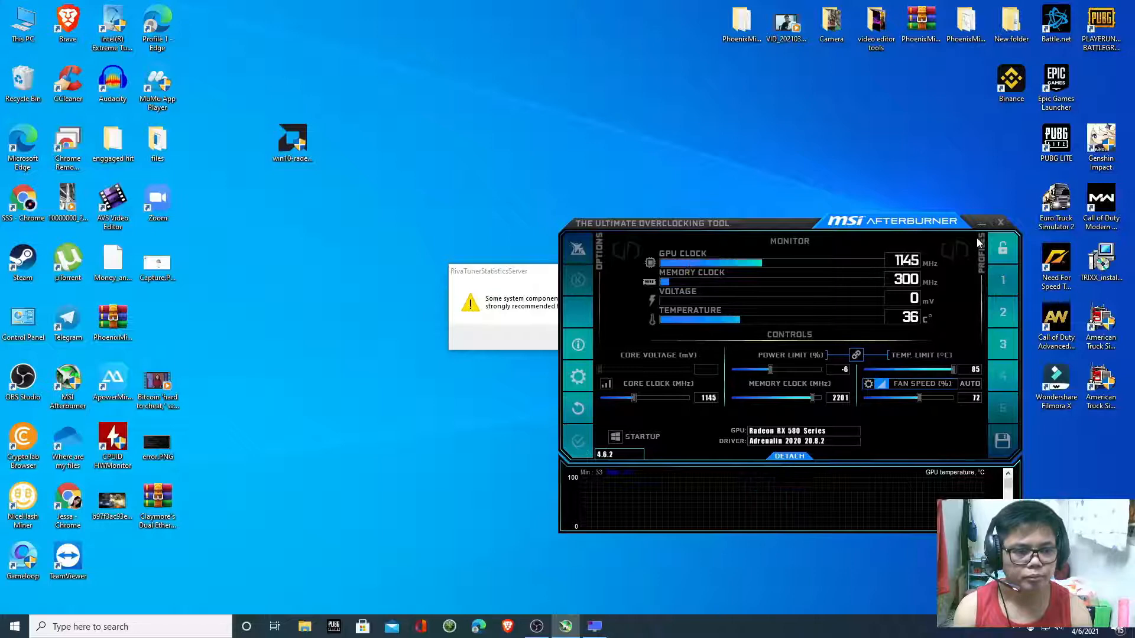
left_click(980, 223)
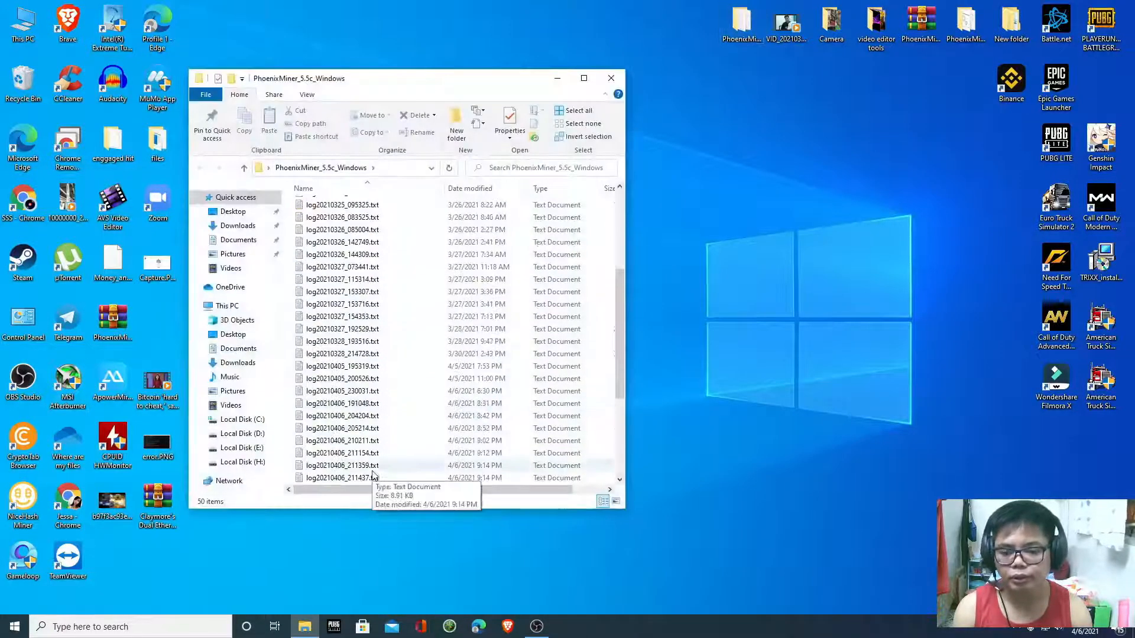
Review the pool and wallet settings of start_miner.bat in Notepad, then close Notepad
right_click(336, 466)
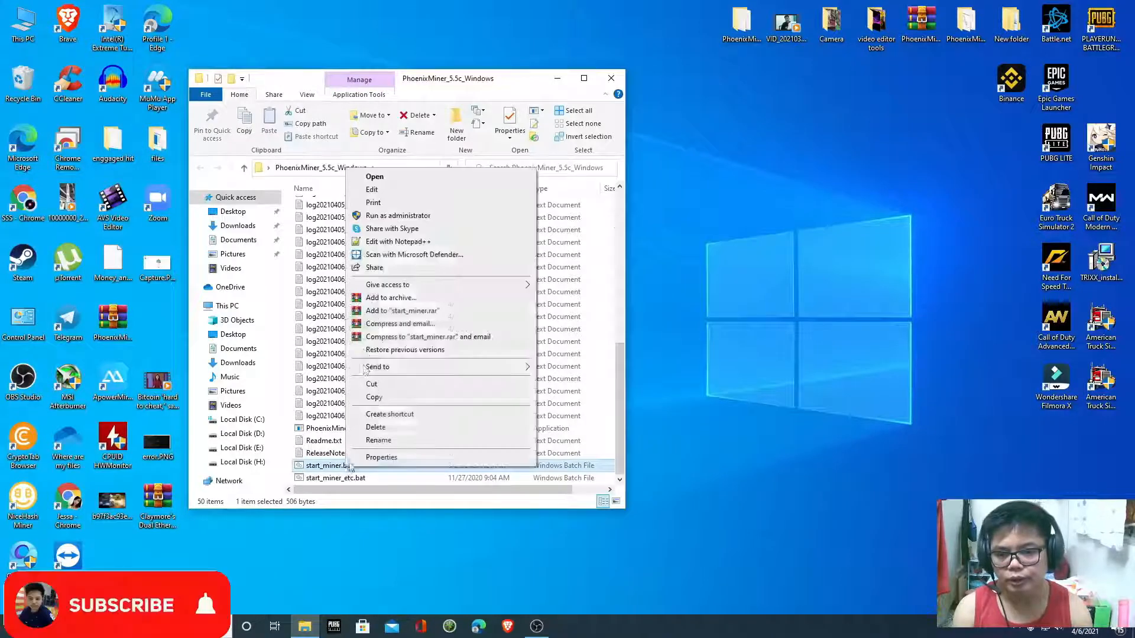
left_click(372, 190)
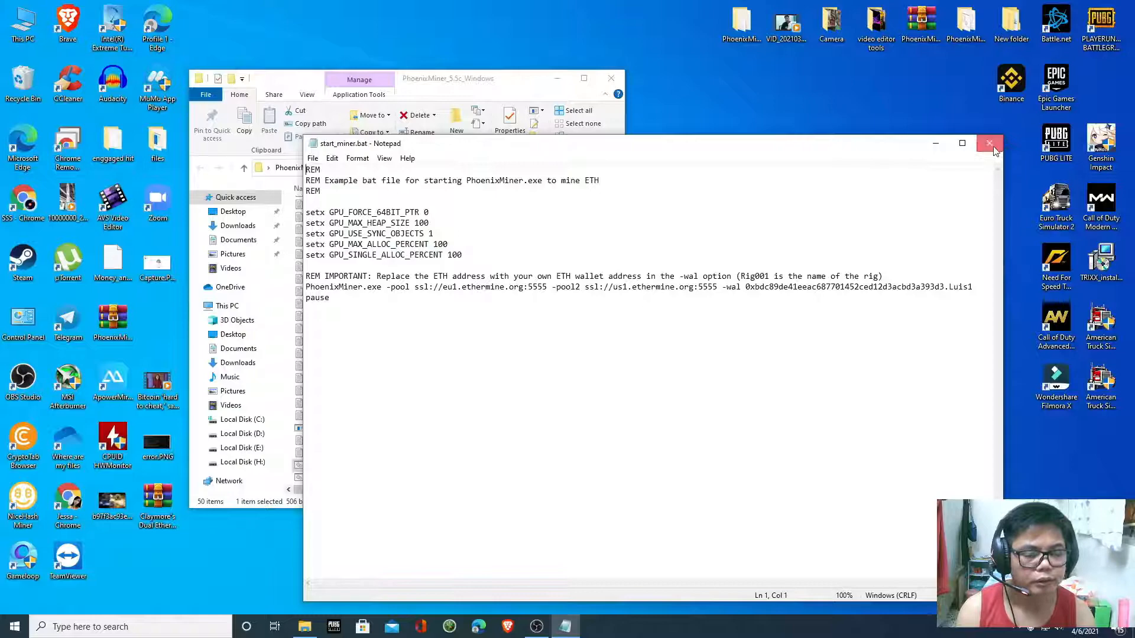
left_click(990, 144)
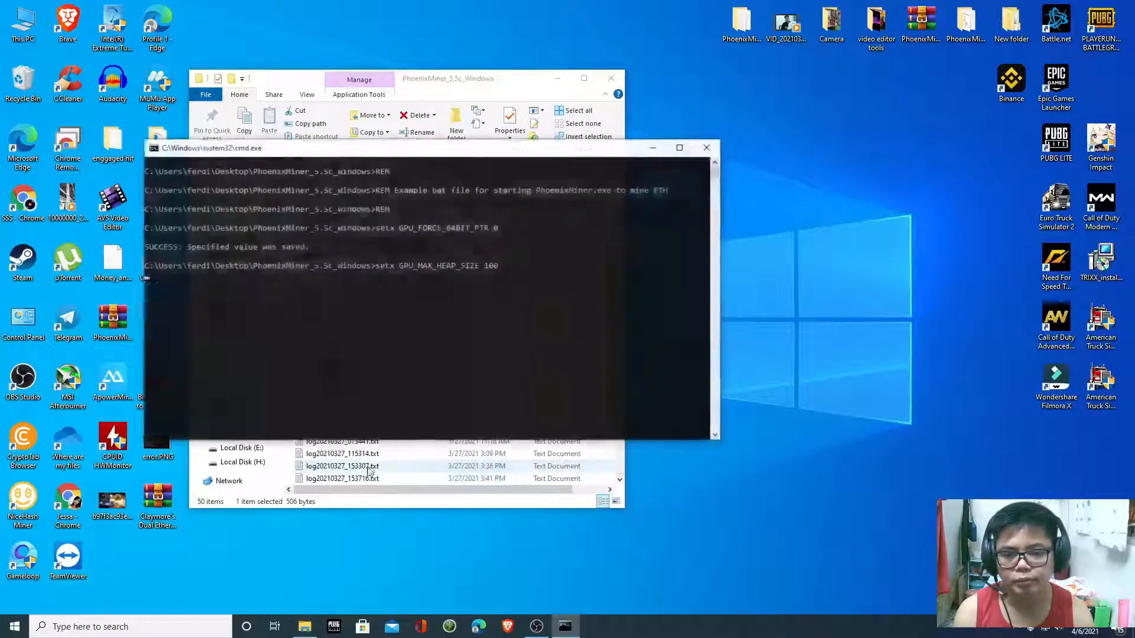